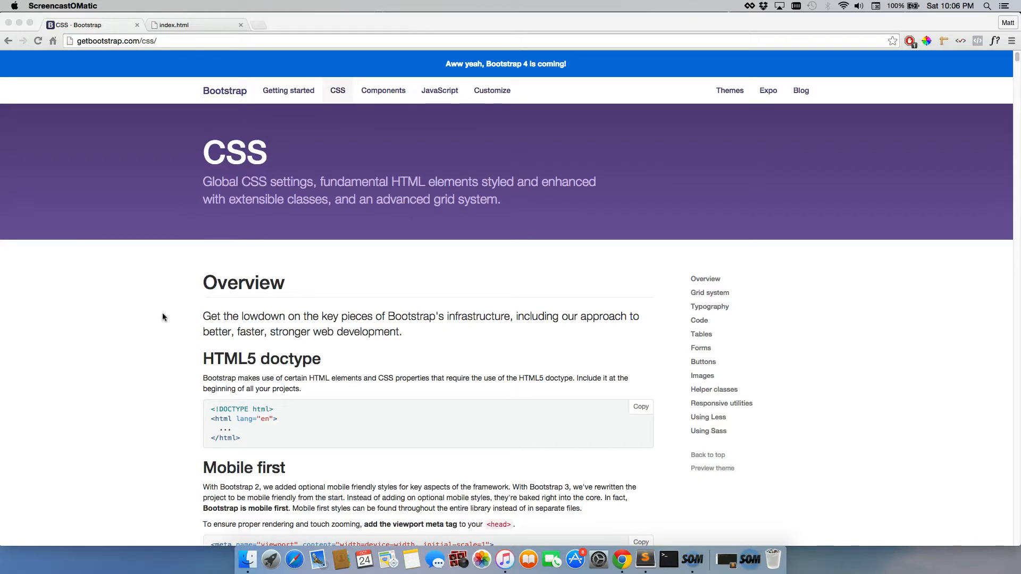
mouse_move(295, 115)
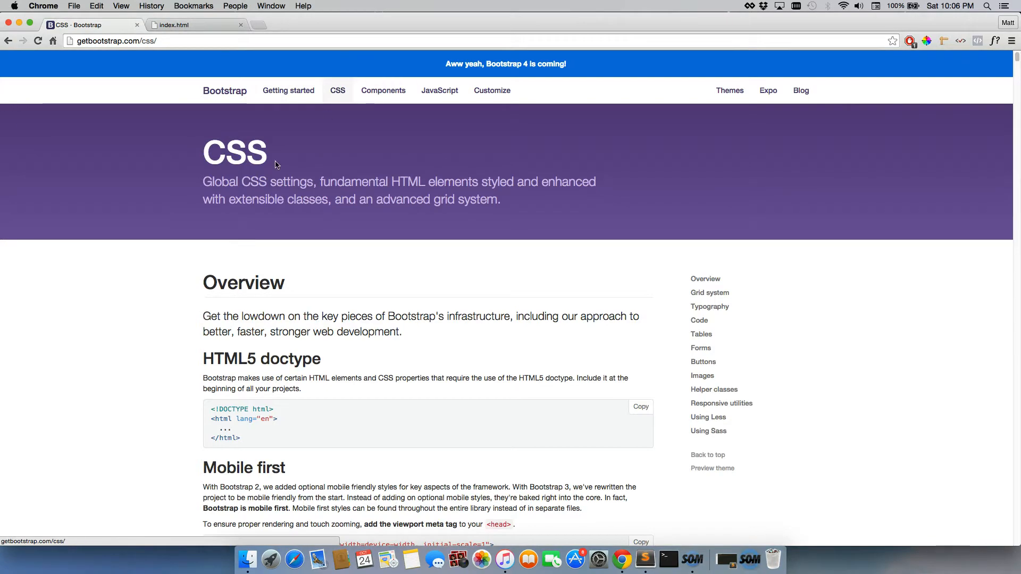
Open the Bootstrap Components documentation in Chrome
scroll(down, 3)
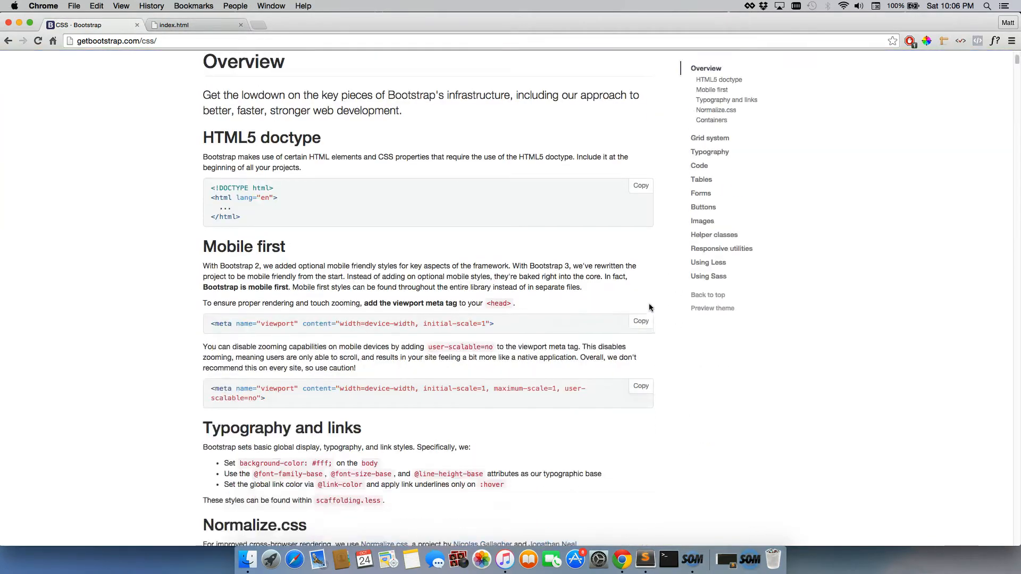
scroll(down, 3)
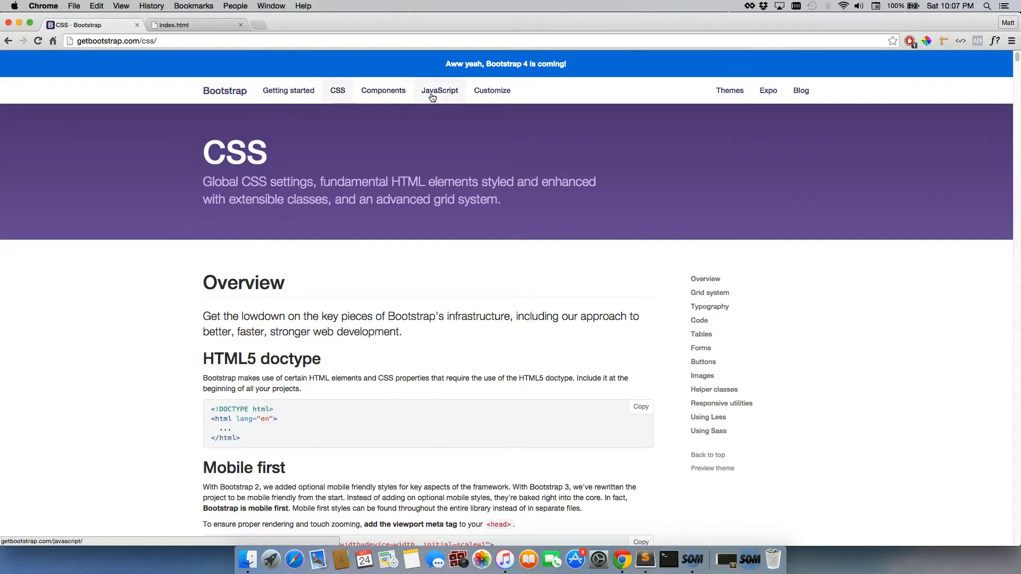
click(383, 91)
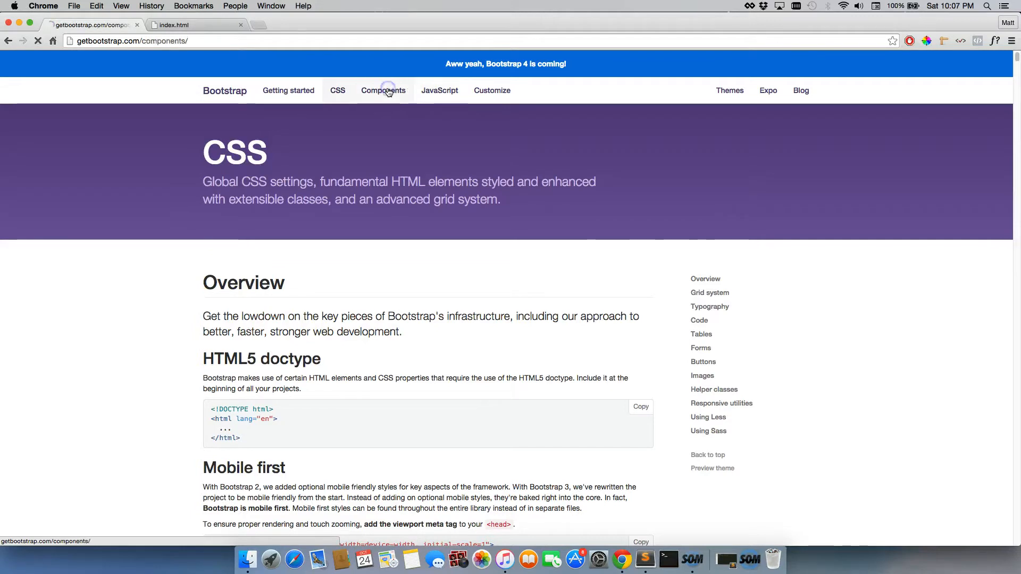
click(383, 91)
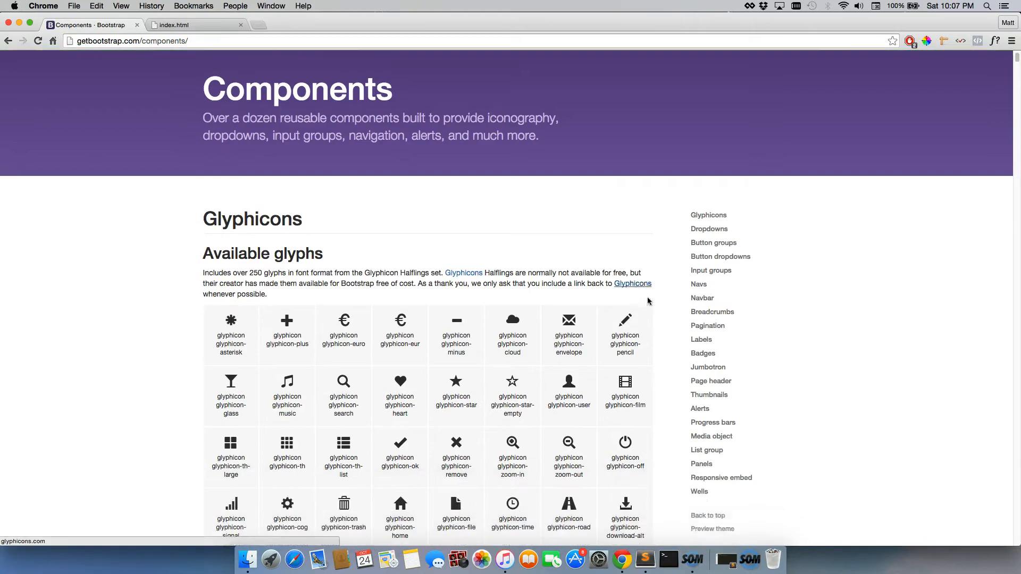
scroll(down, 3)
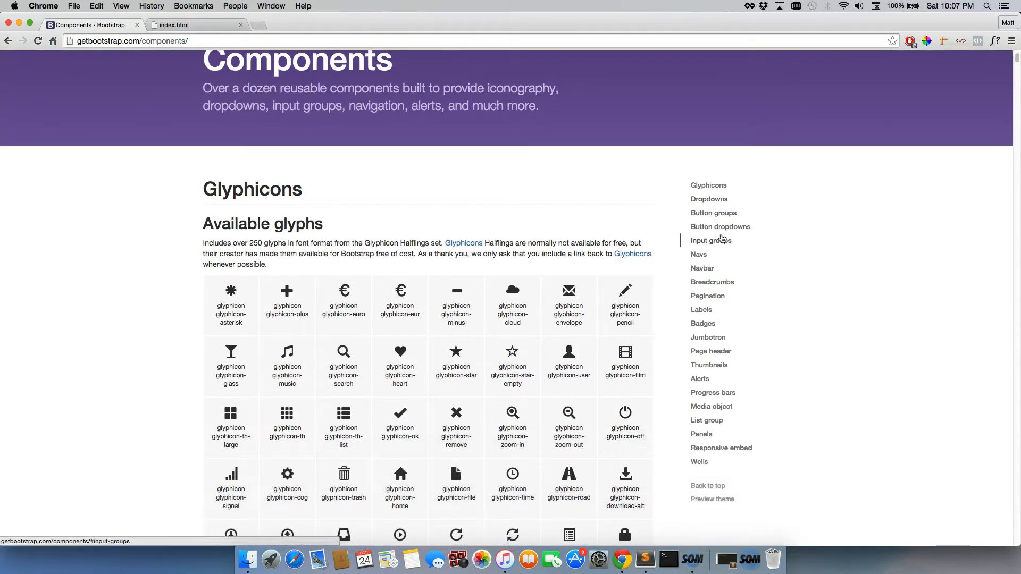
mouse_move(709, 247)
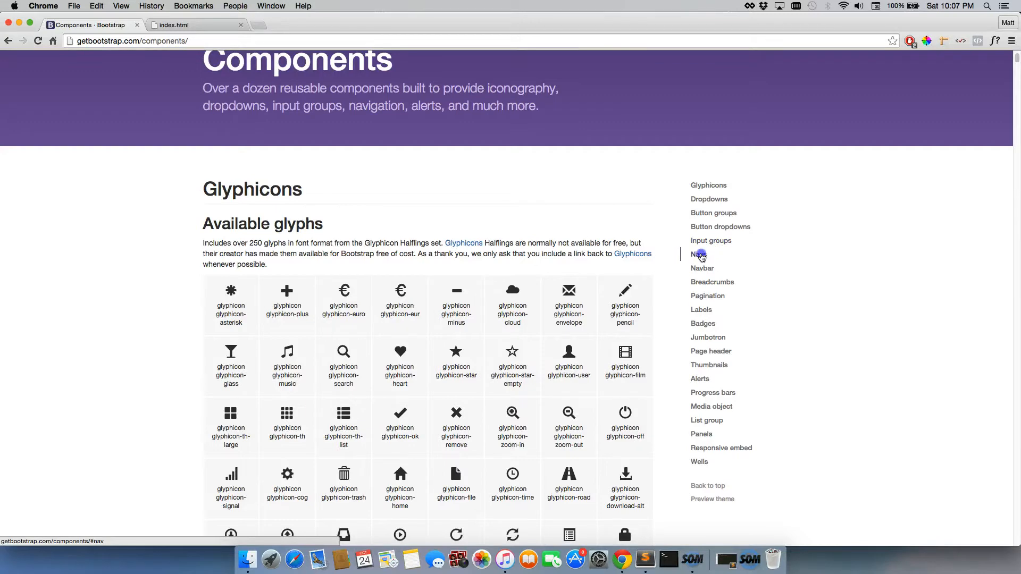
Browse the Navs examples, then jump to the Navbar section
click(699, 255)
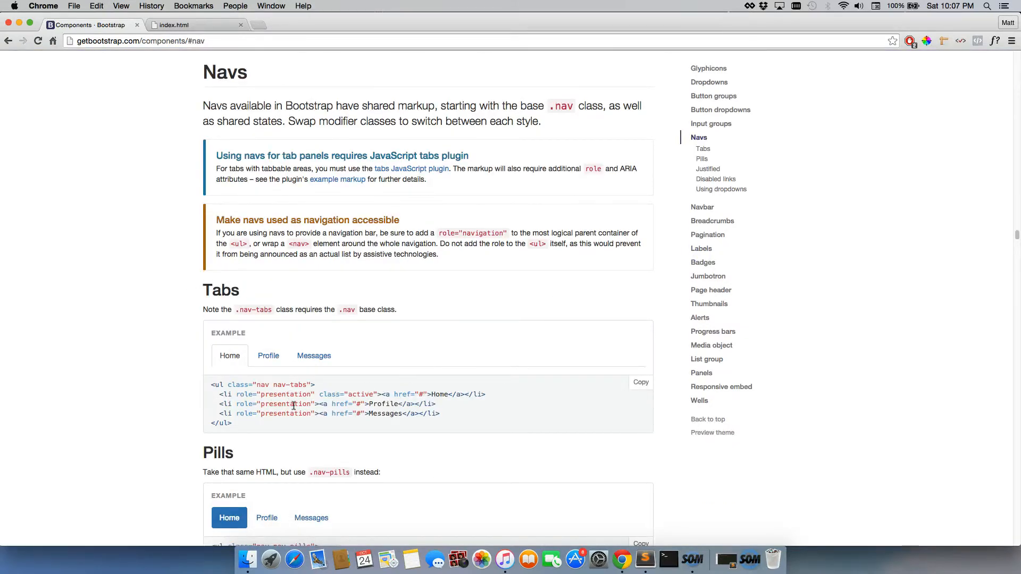
mouse_move(702, 149)
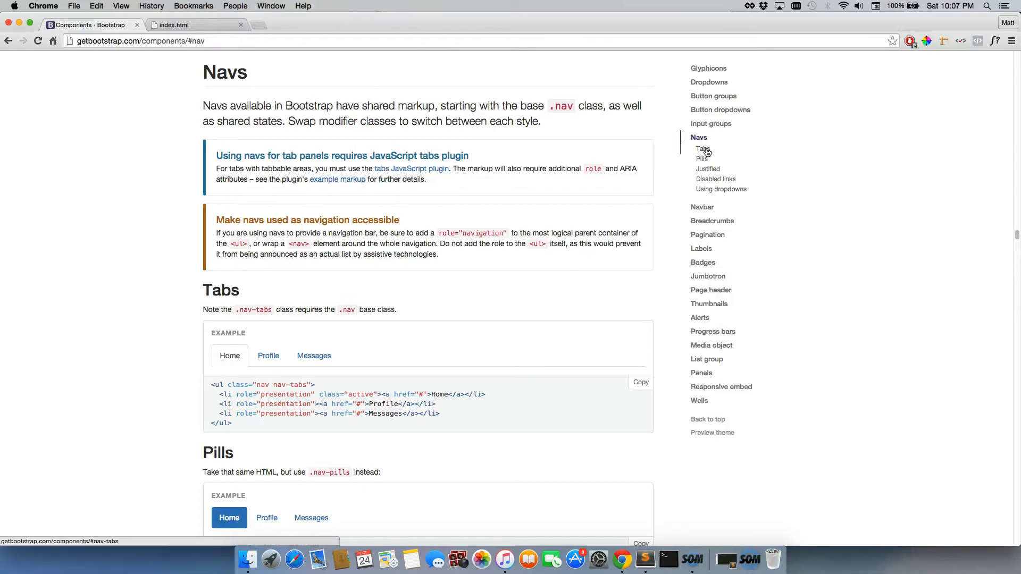
scroll(down, 3)
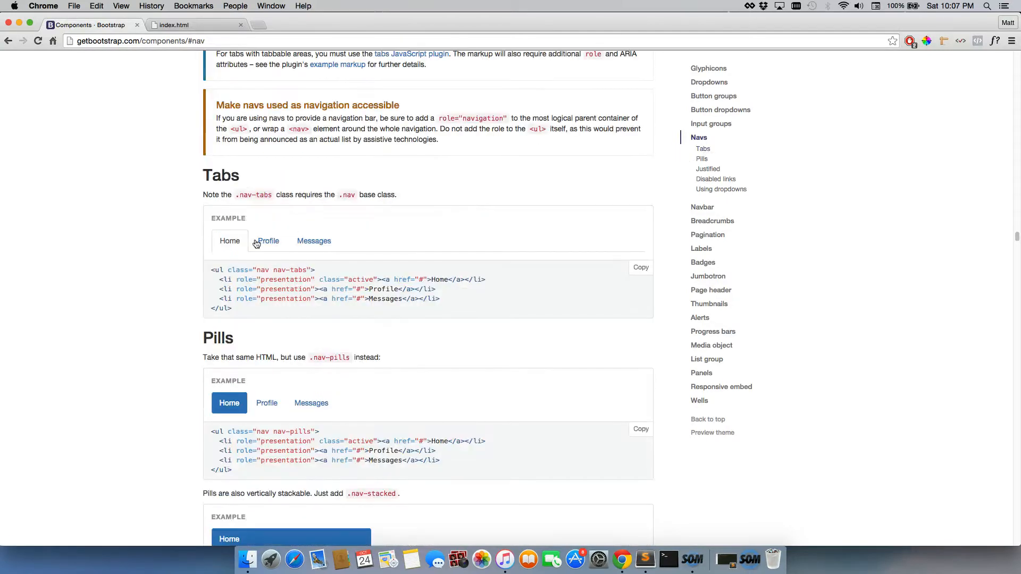
scroll(down, 3)
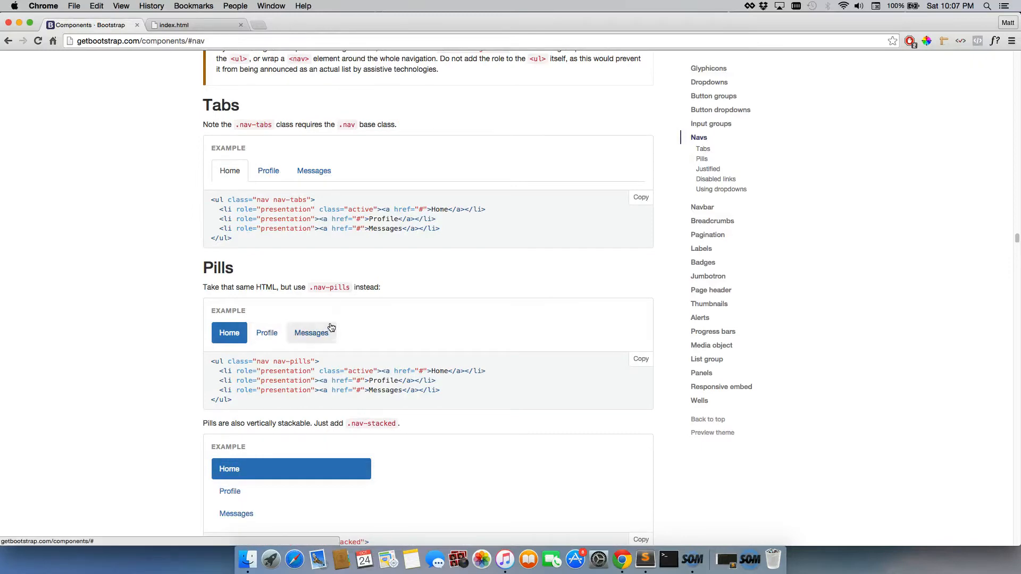
scroll(down, 3)
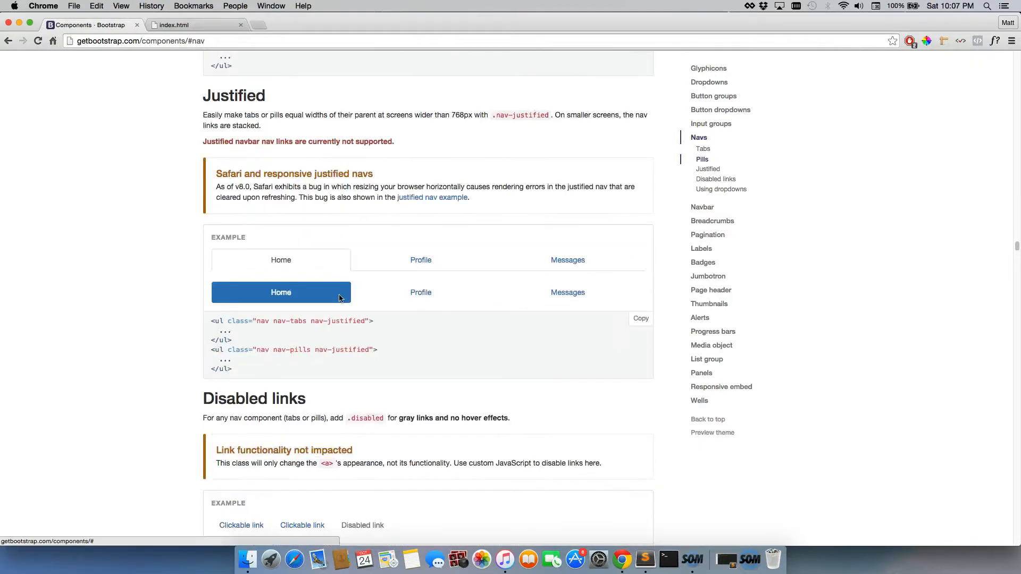
scroll(down, 3)
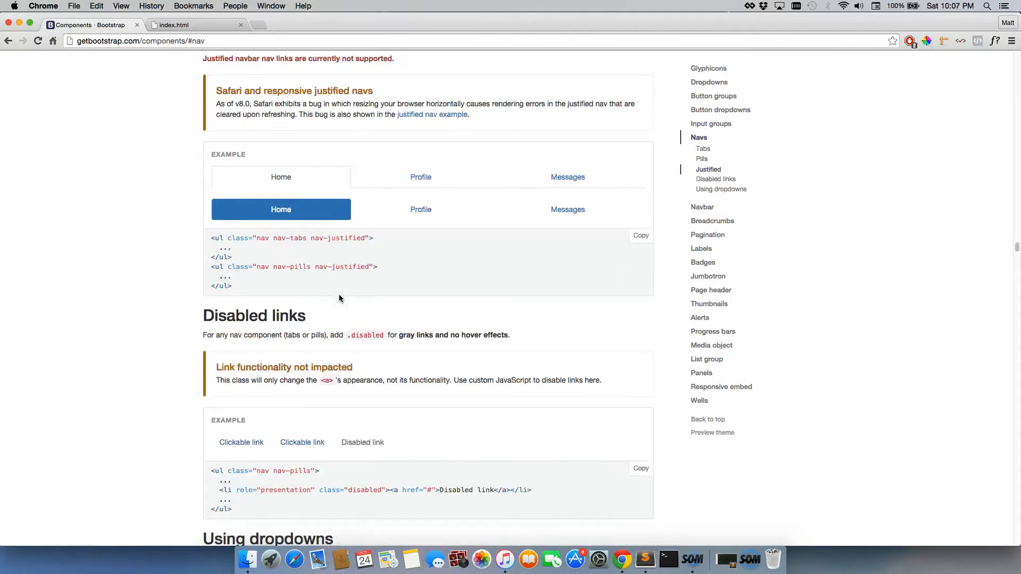
click(702, 151)
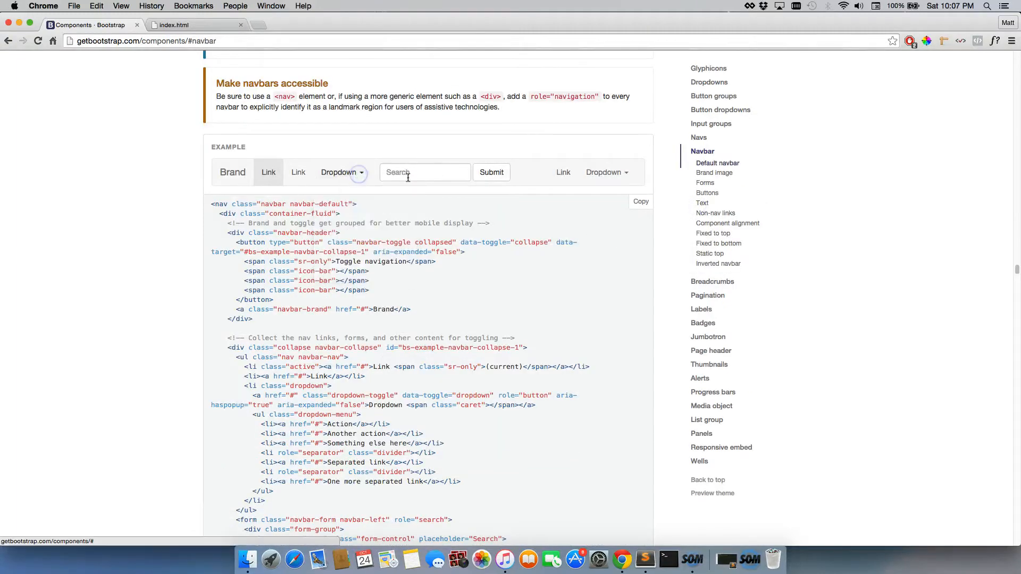
Select the Tabs nav-tabs code sample and switch to index.html in Sublime Text
click(699, 137)
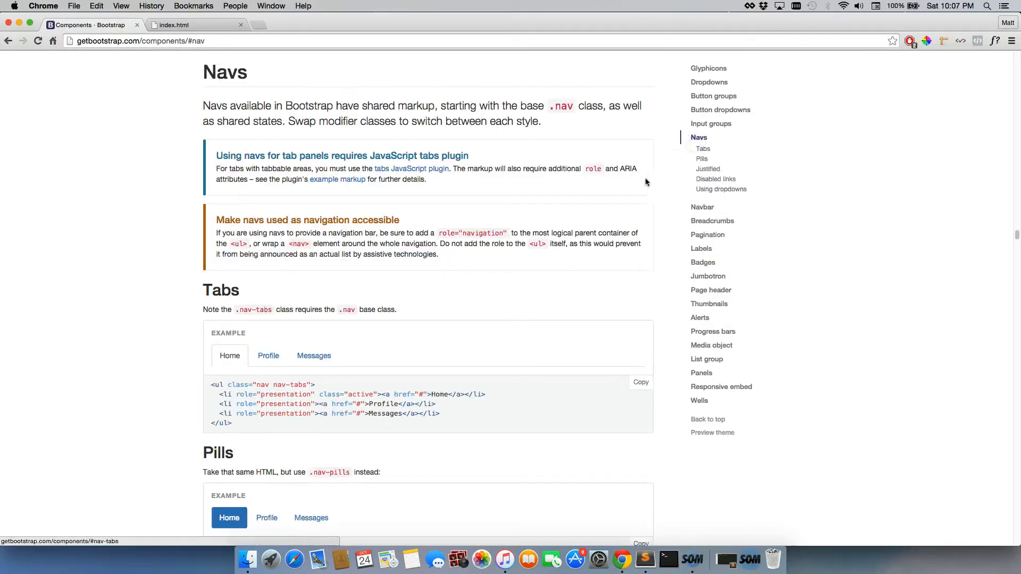
scroll(down, 3)
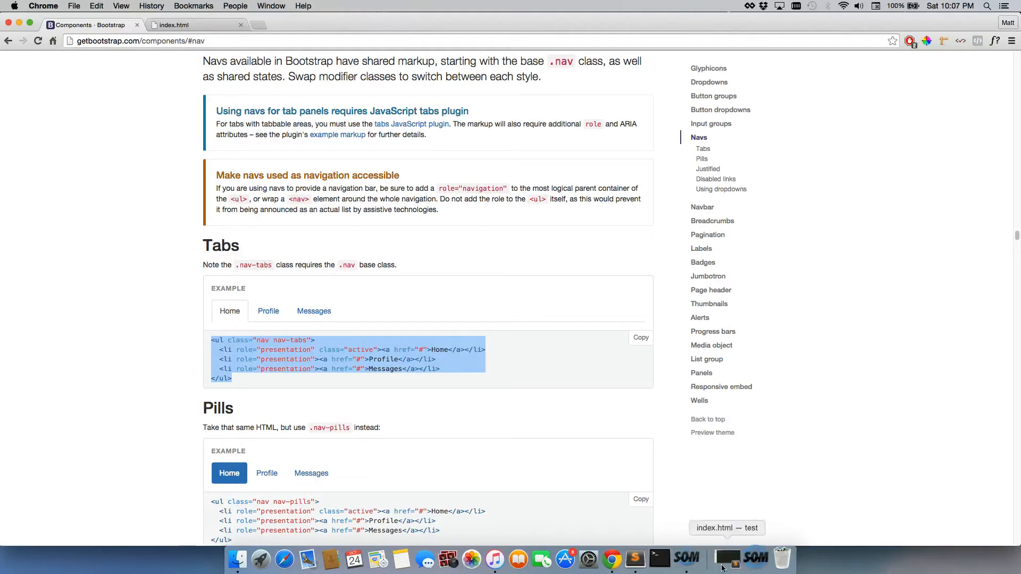
click(728, 558)
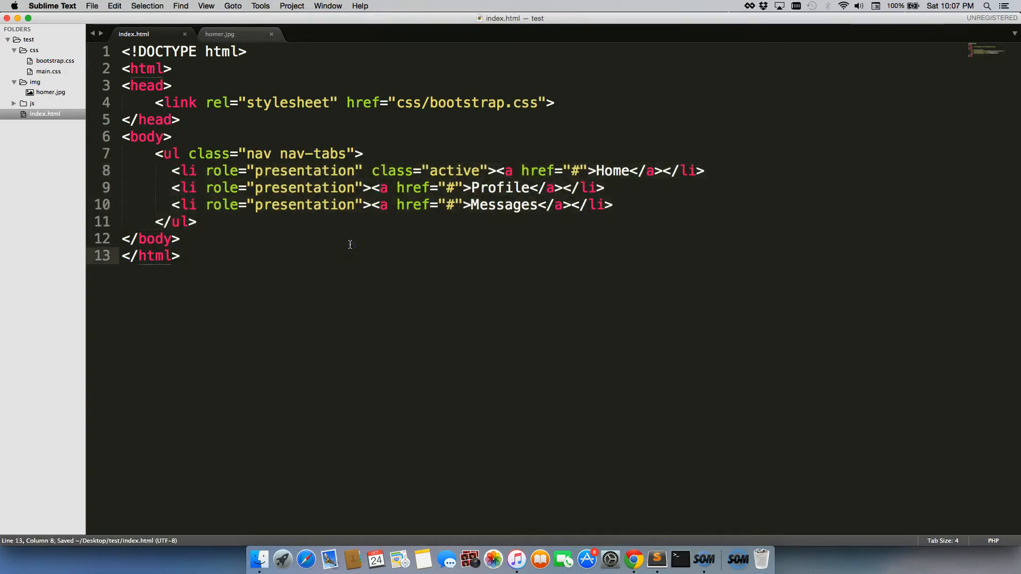
View the local index.html page in Chrome and try the Profile tab link
click(632, 559)
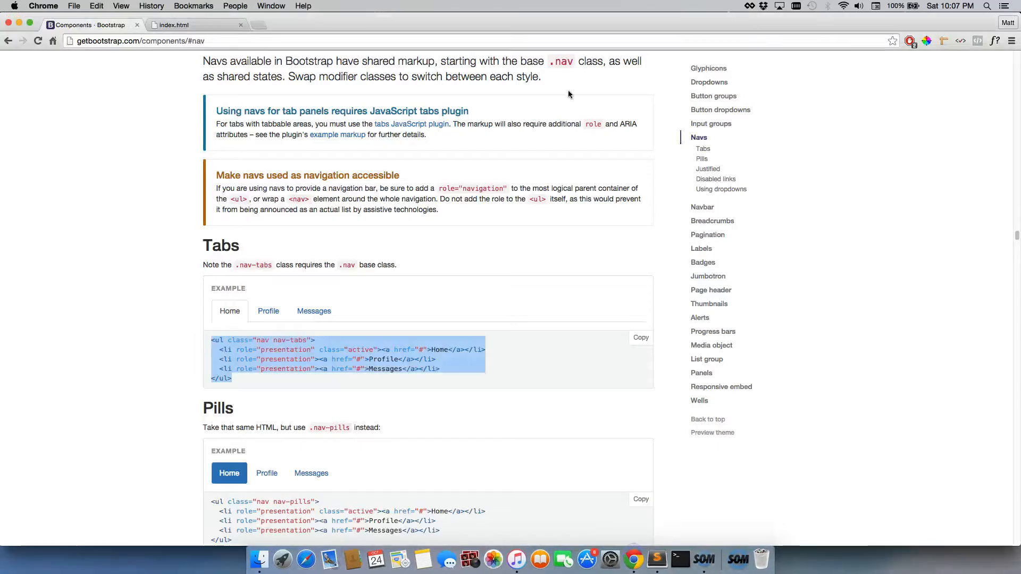
click(173, 25)
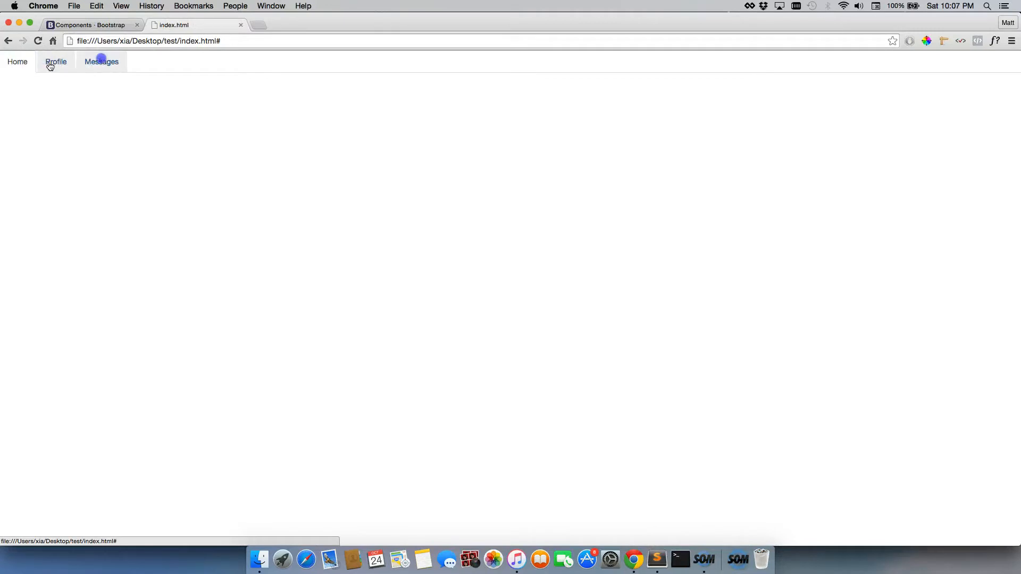
click(56, 61)
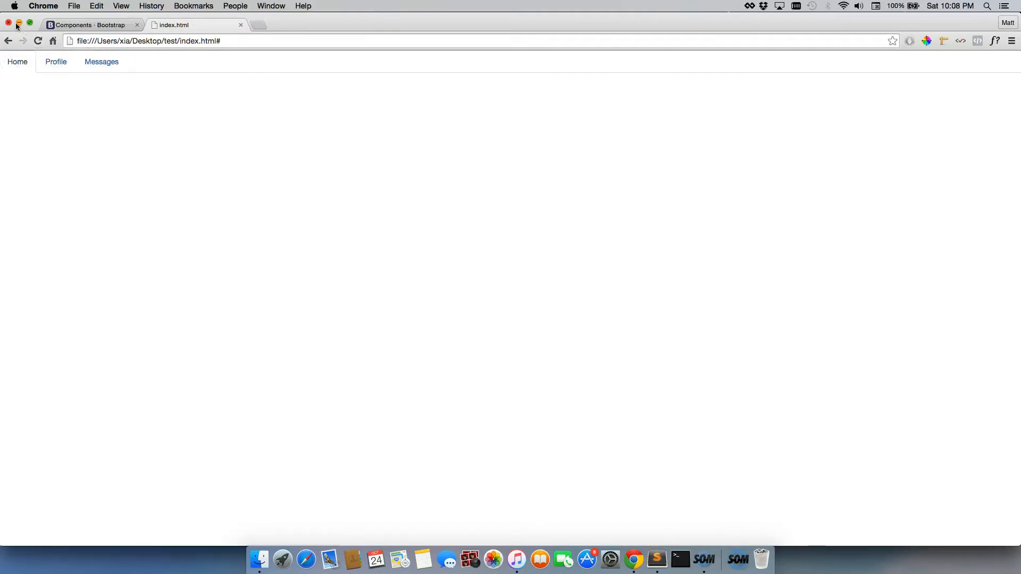
mouse_move(23, 40)
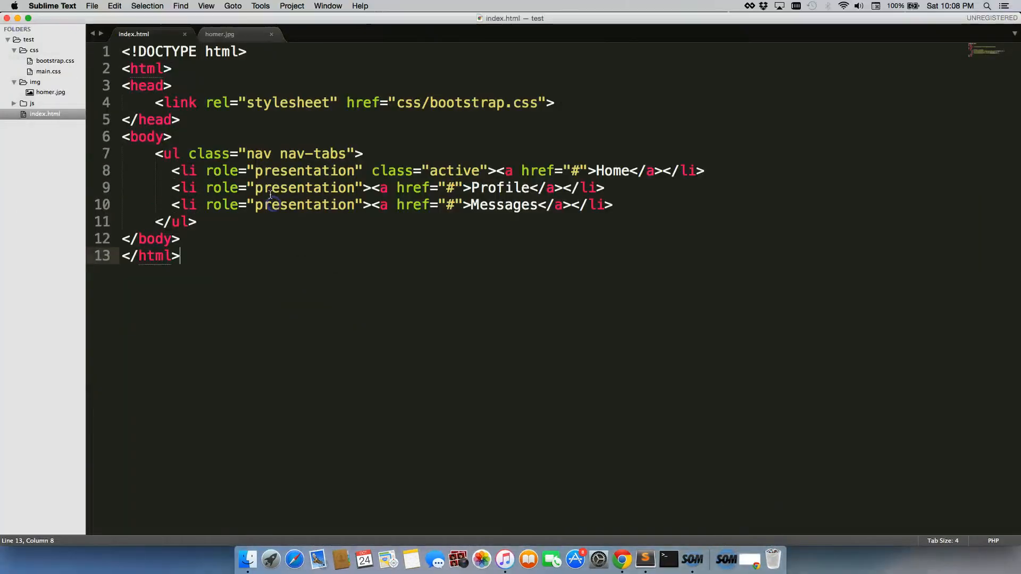
Link Profile to profiles.html and Messages to messages.html, save, and collapse the sidebar folders
double_click(448, 188)
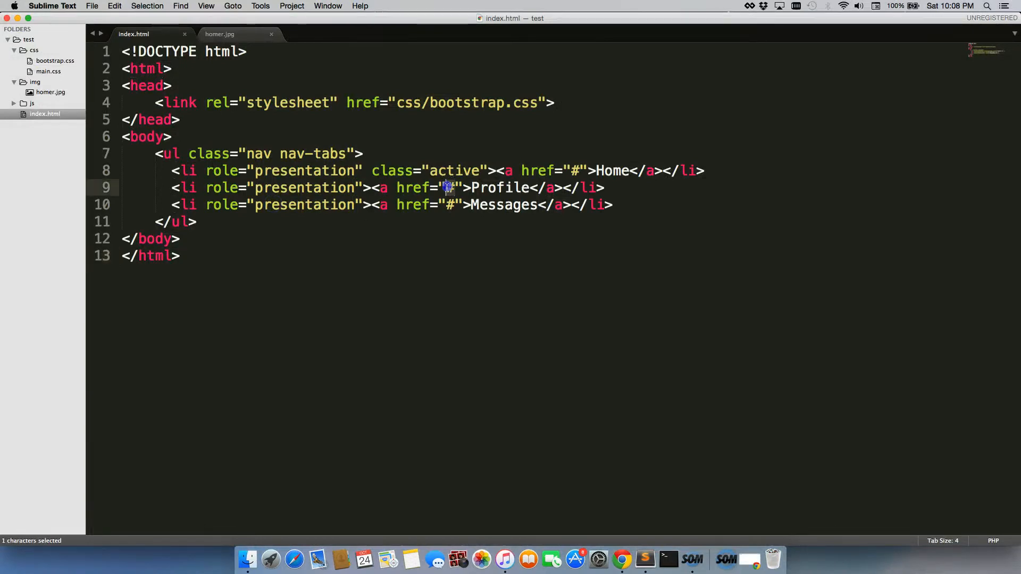
text(prf)
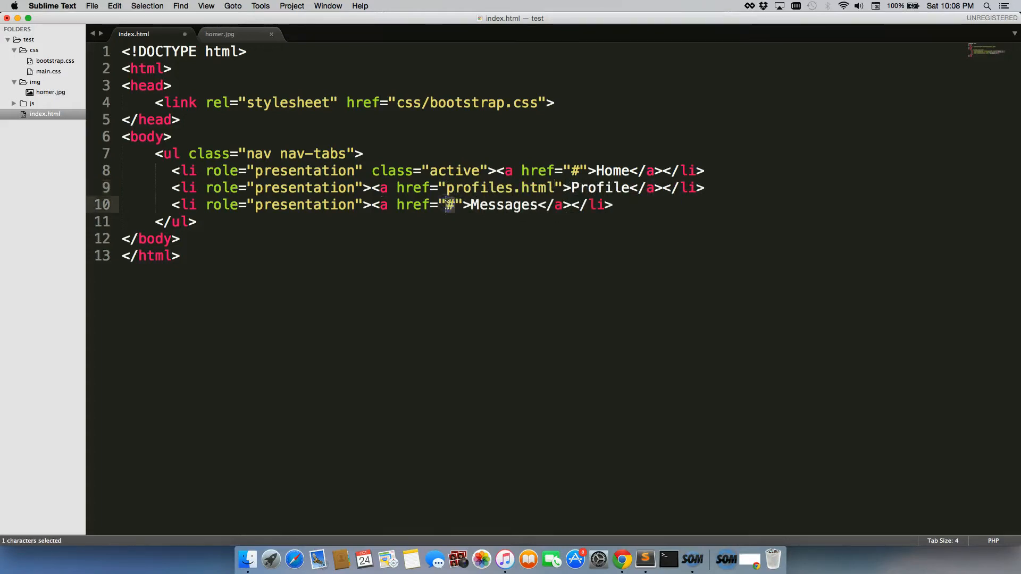
text(messages.html)
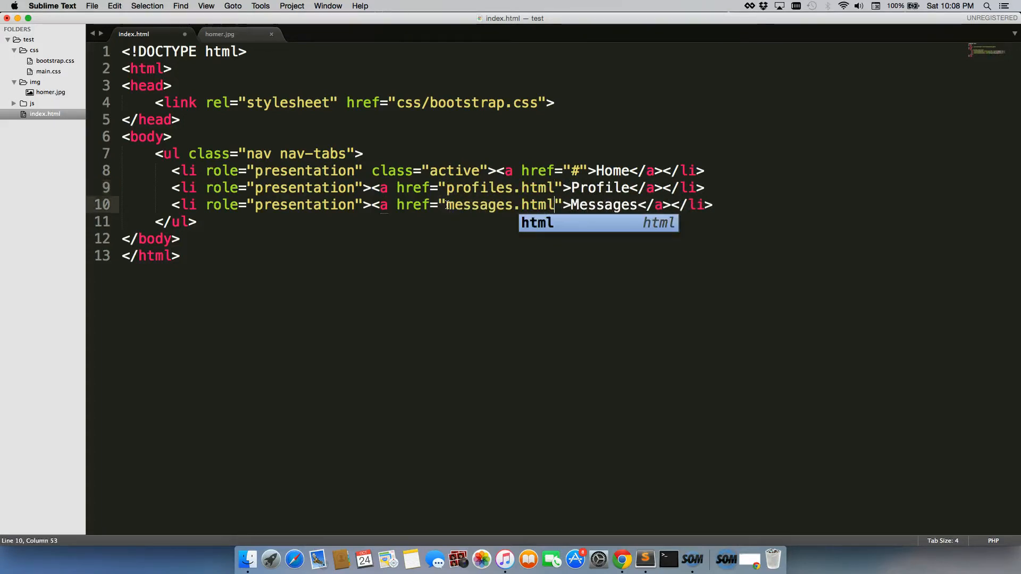
key(cmd+s)
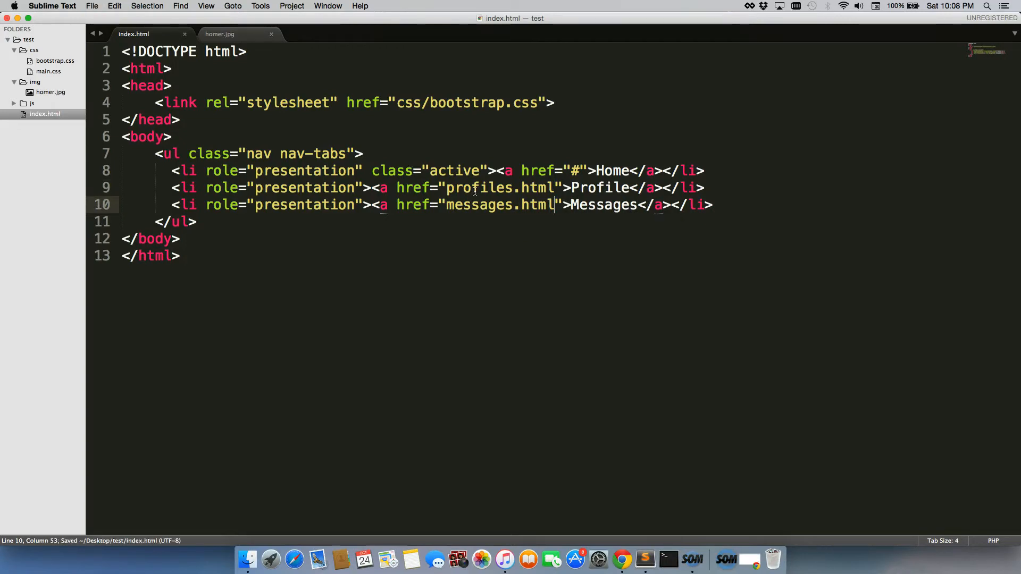
click(14, 50)
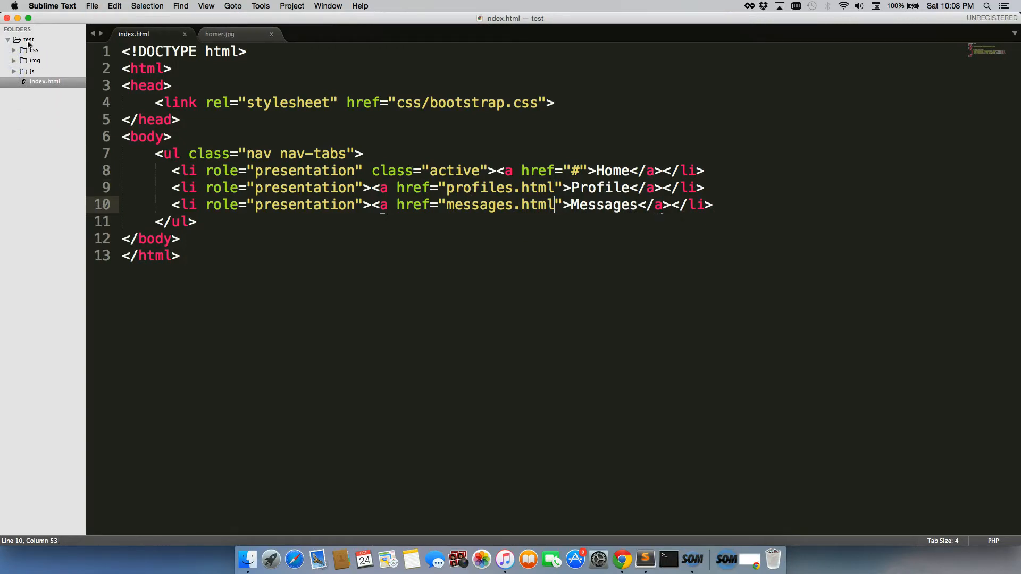
Create and save new files profiles.html and messages.html in the test project folder
right_click(28, 39)
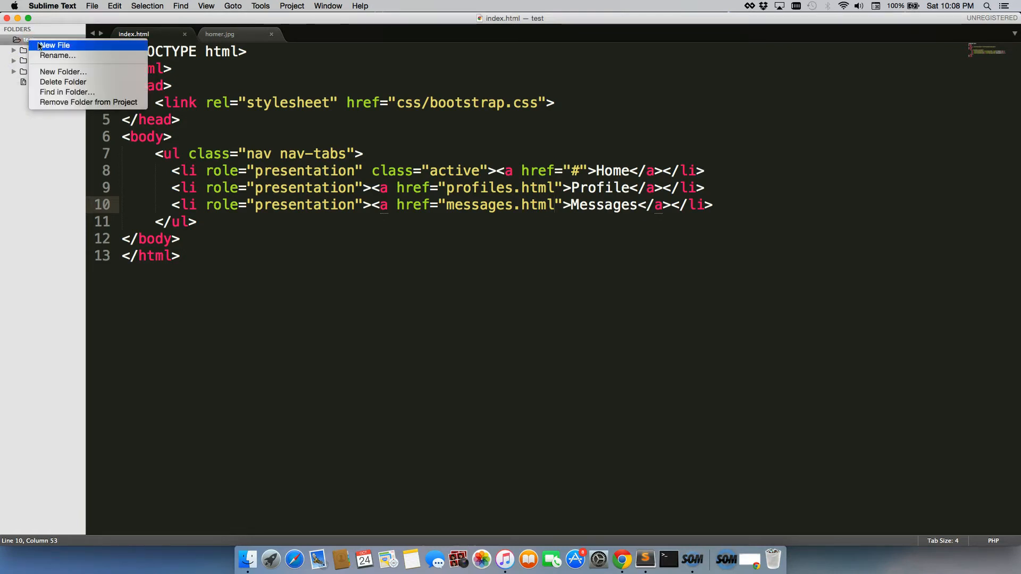
click(55, 45)
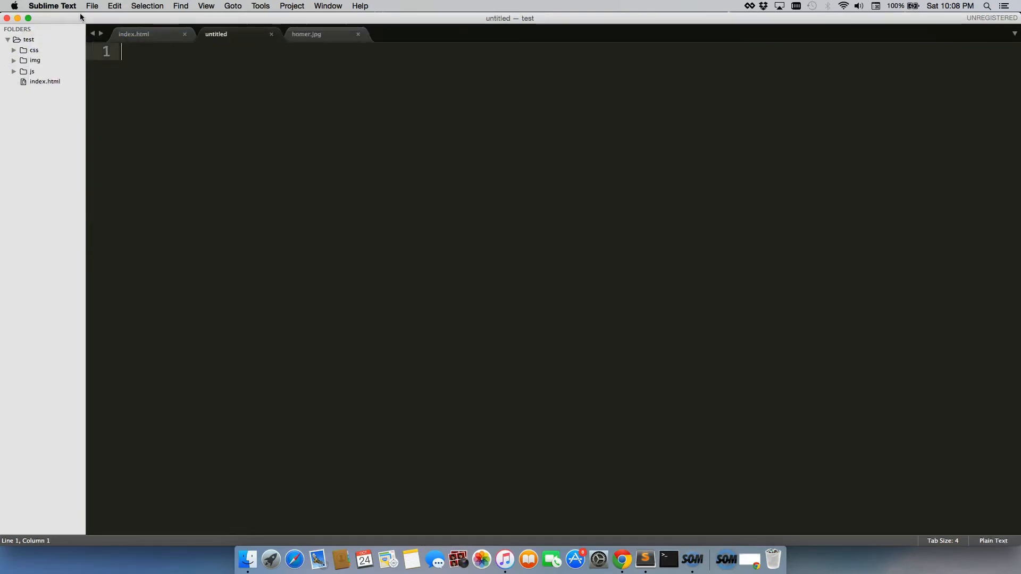
click(91, 6)
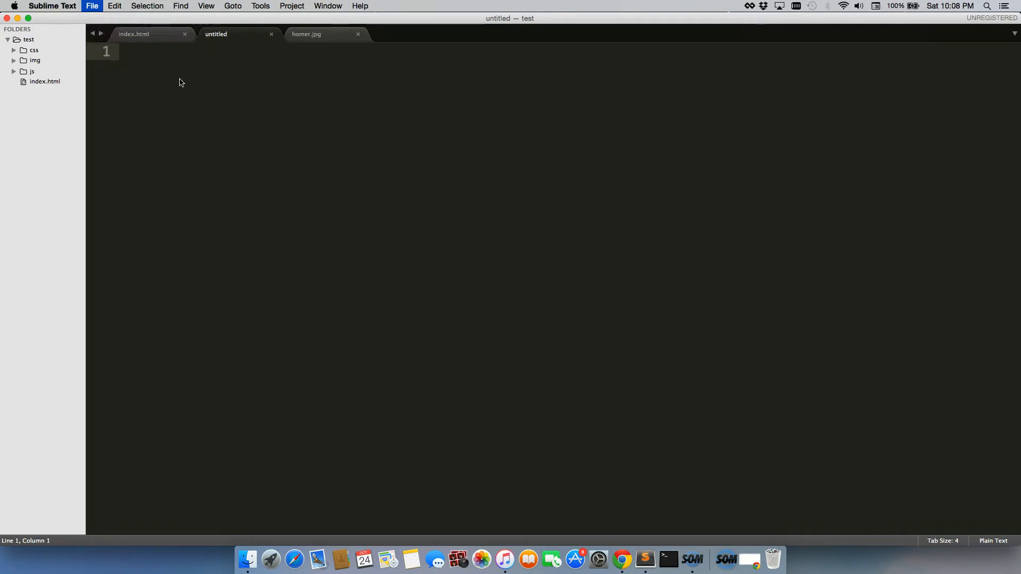
click(92, 6)
text(profiles.html)
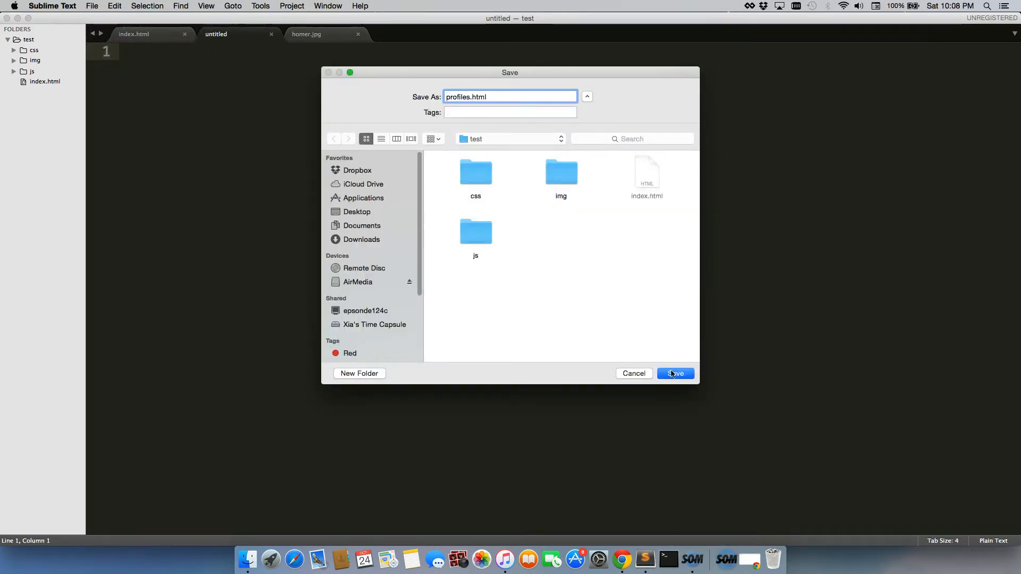
click(675, 373)
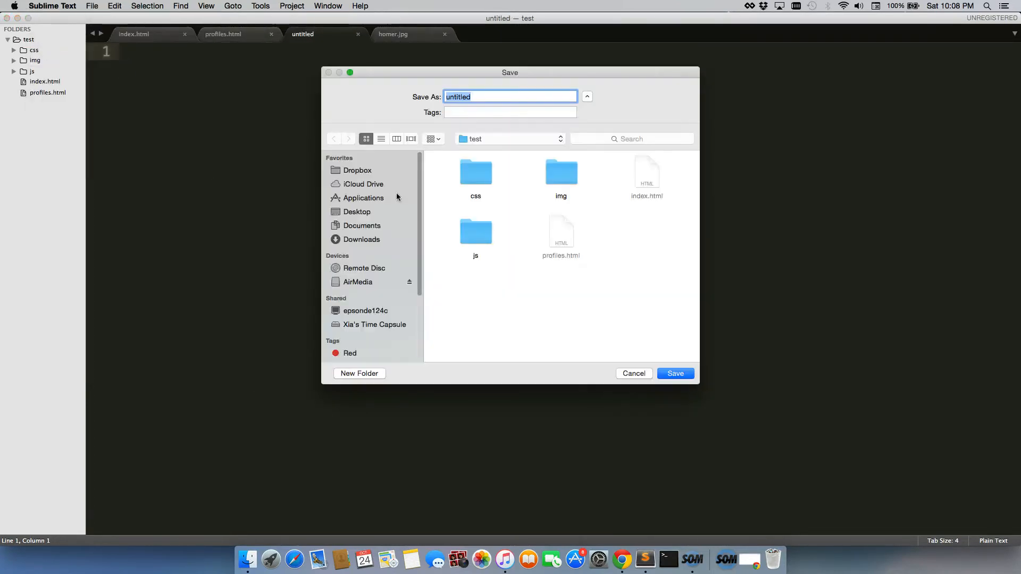
text(messages.htm)
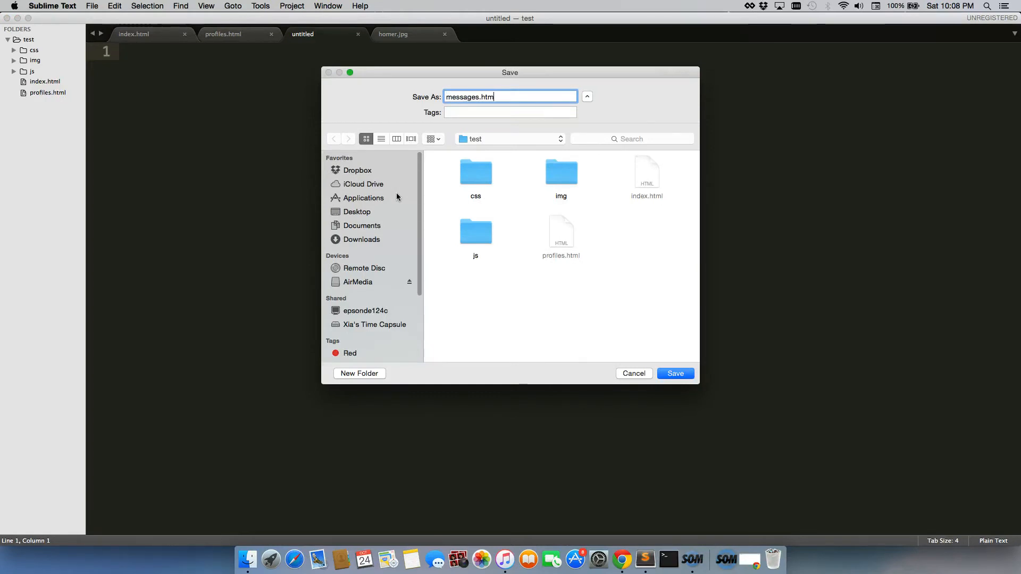
click(675, 373)
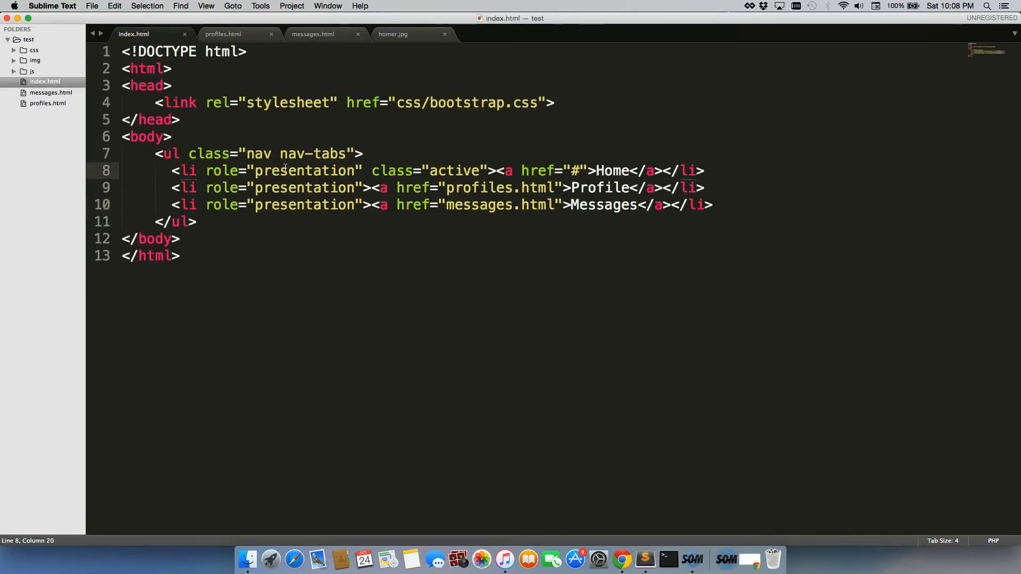
Copy all of index.html's markup into profiles.html and messages.html
key(cmd+a)
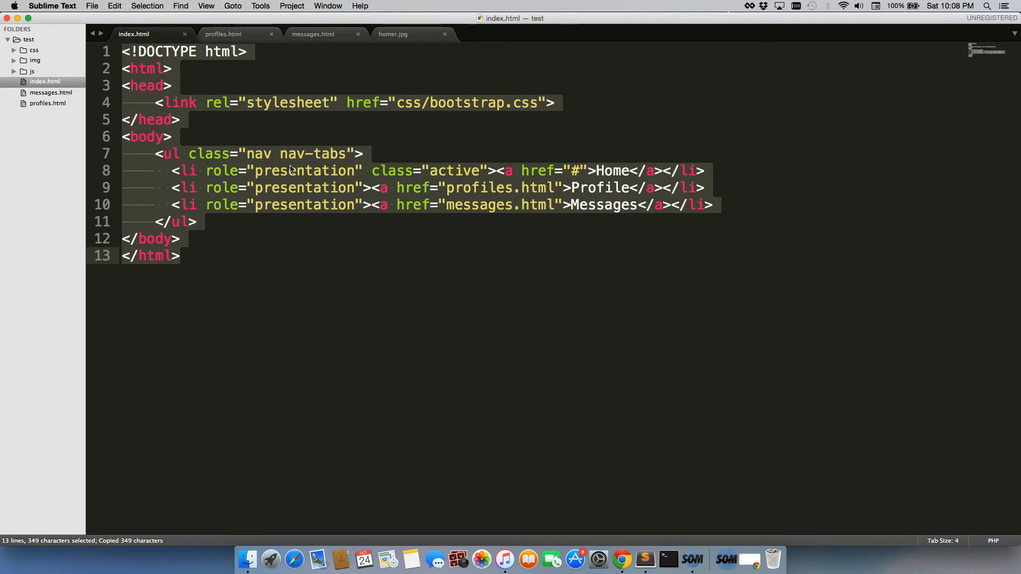
click(223, 33)
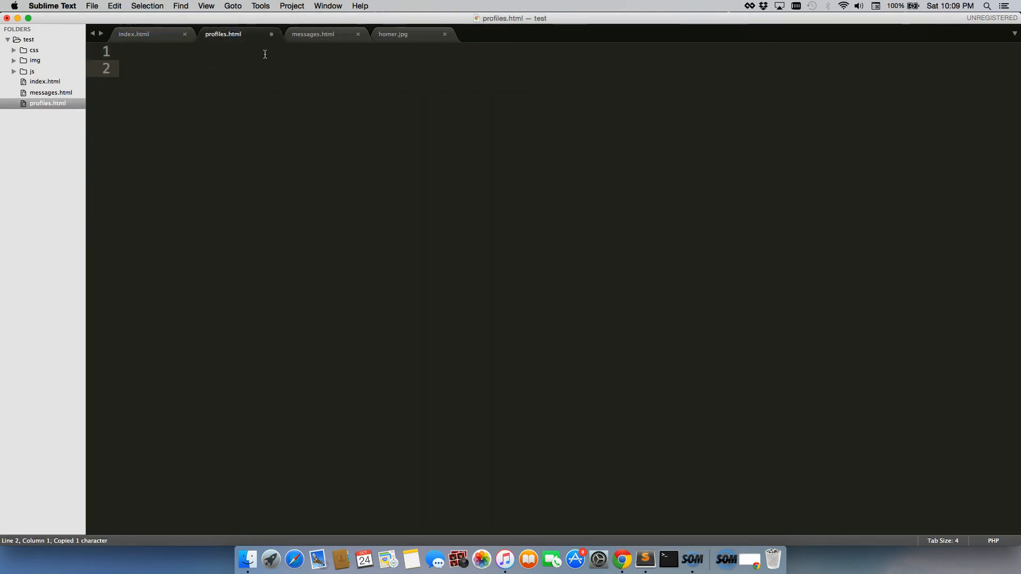
click(133, 34)
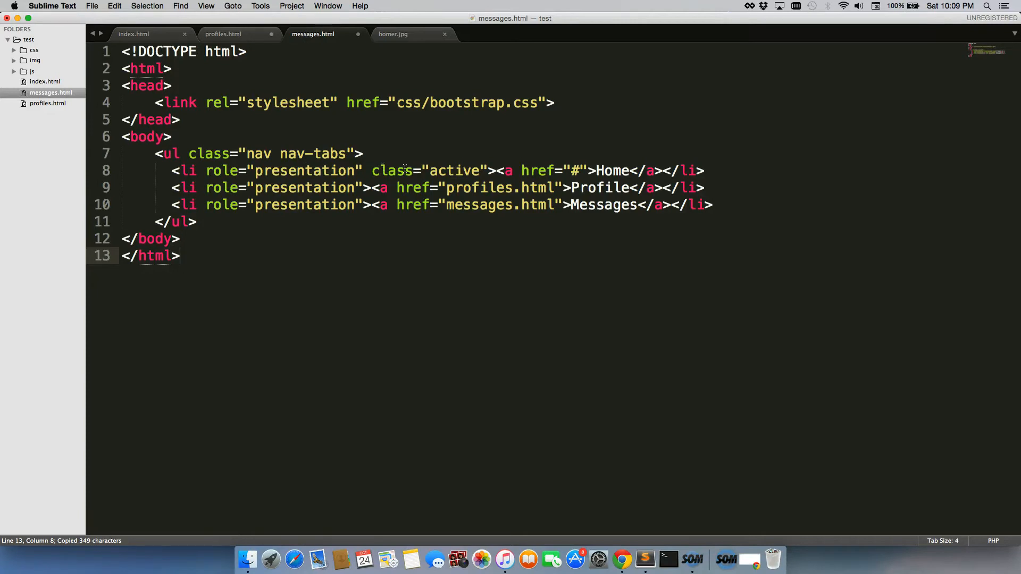
Change the Home href from # to index.html in messages.html, profiles.html and index.html
double_click(574, 171)
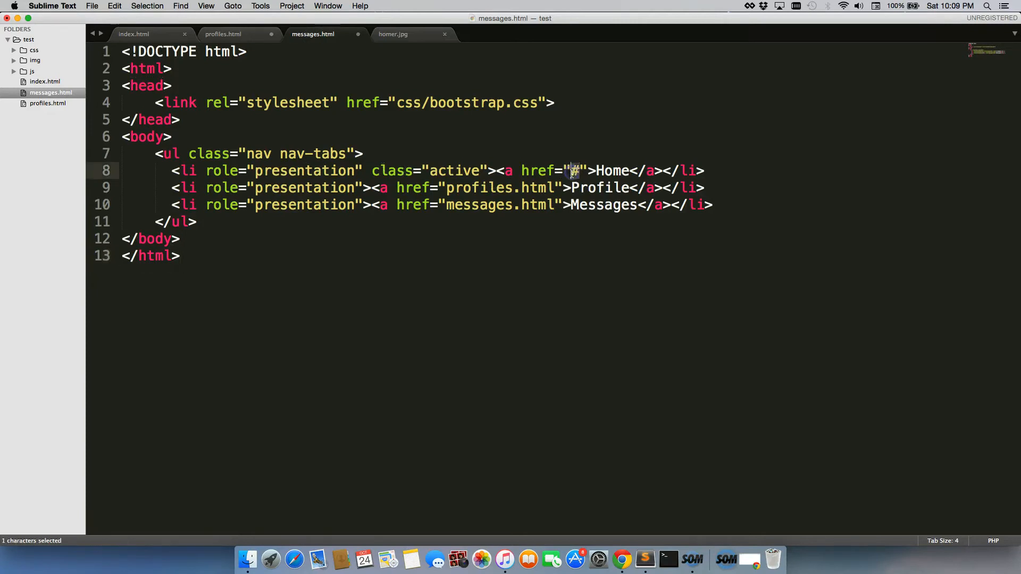
text(index.html)
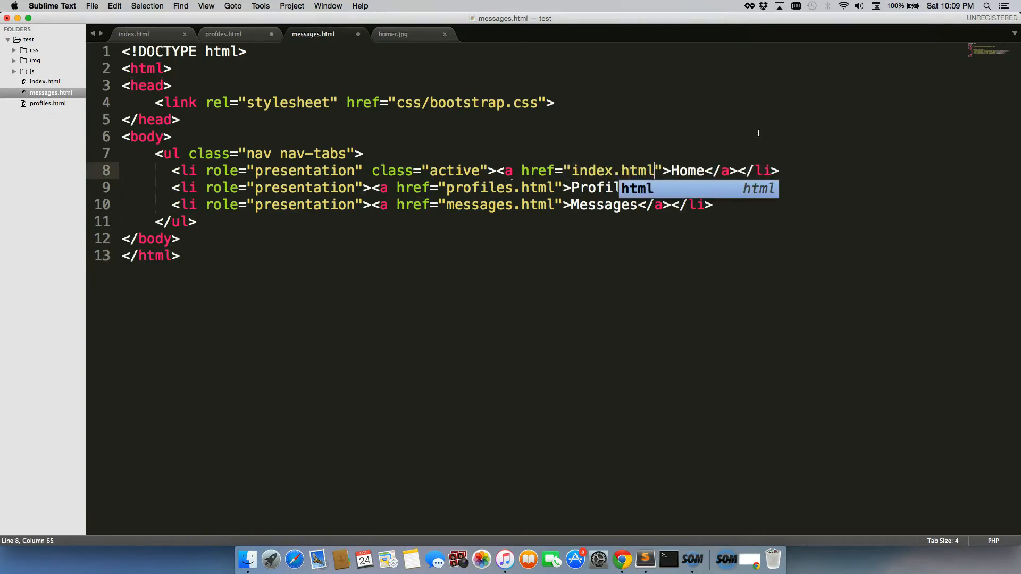
click(223, 34)
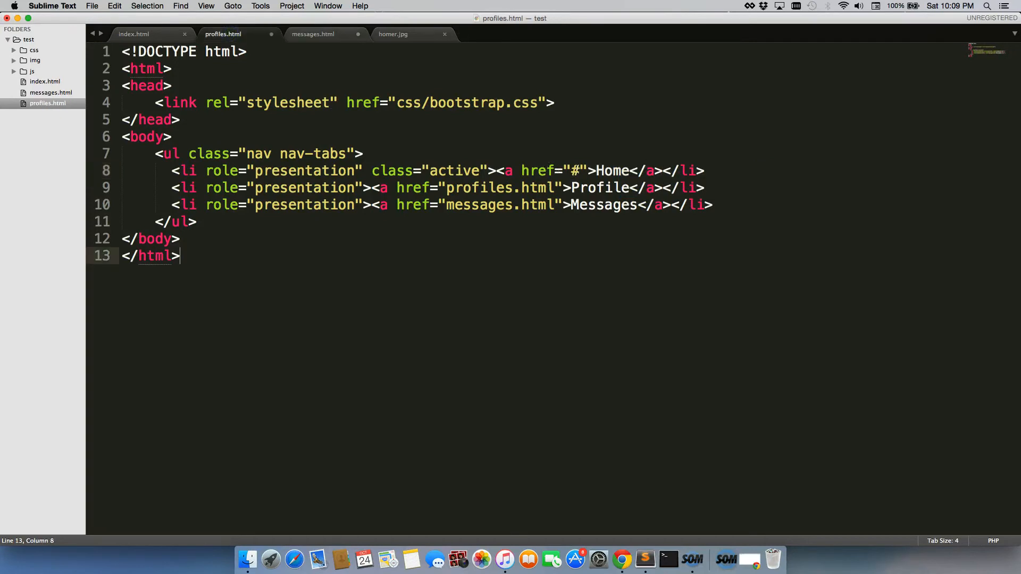
text(index.html)
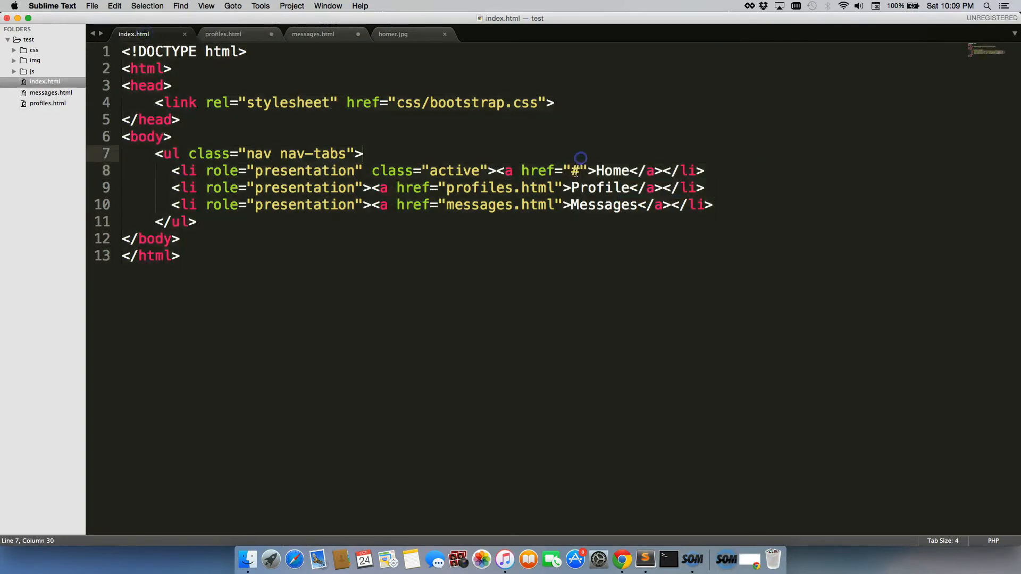
text(index.html)
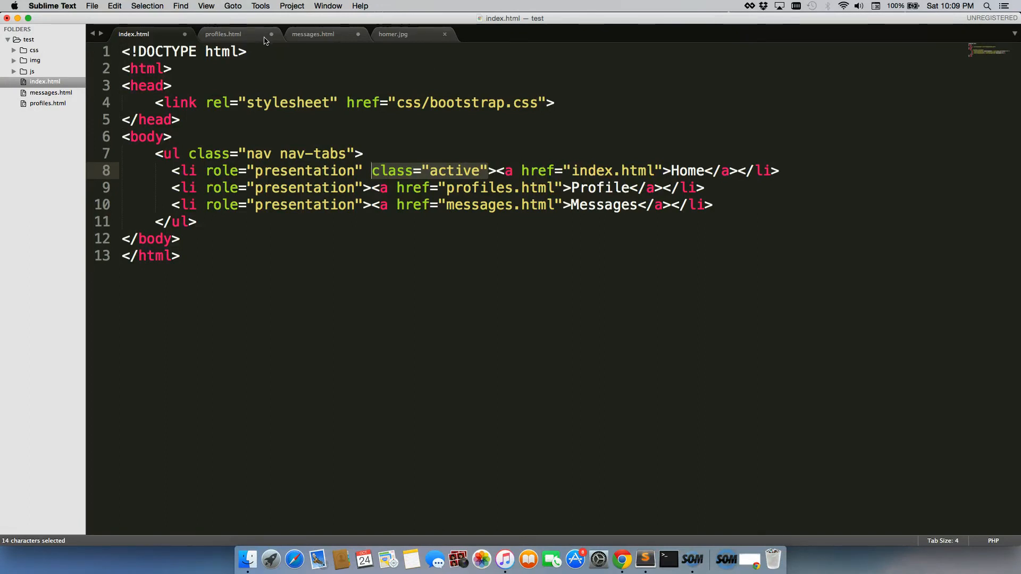
In profiles.html, move class="active" from the Home item to the Profile item
click(222, 34)
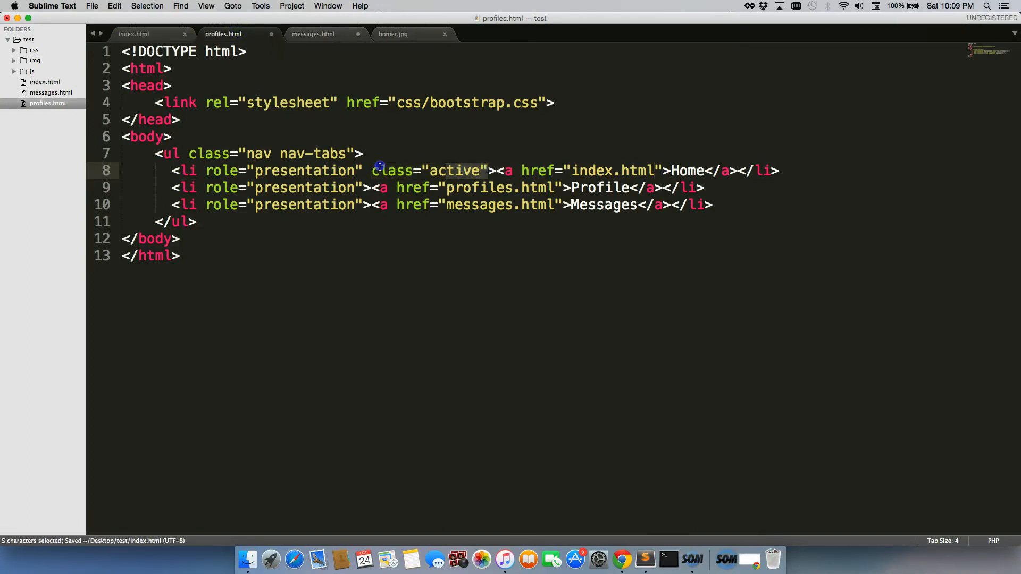
key(cmd+x)
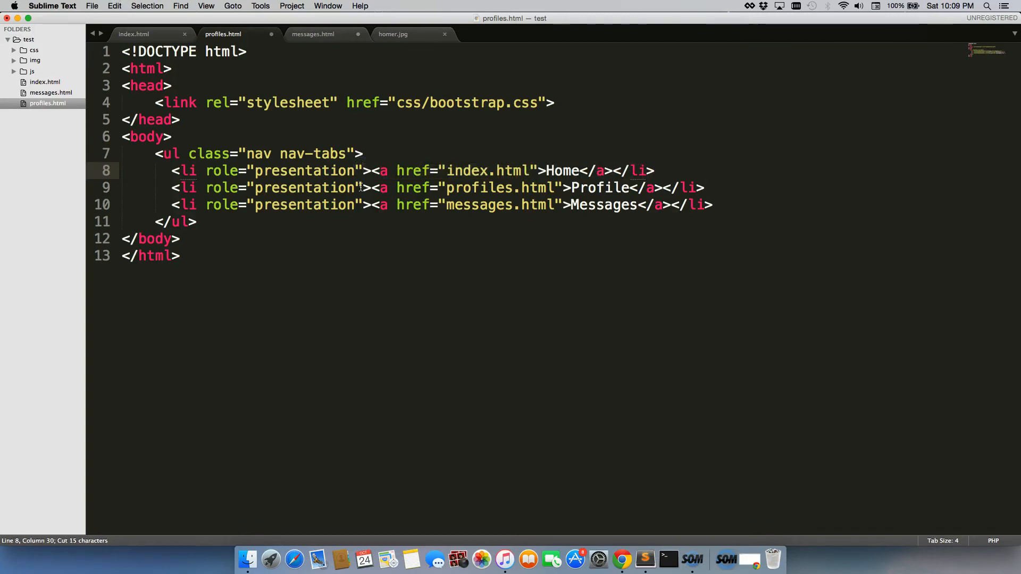
text(class="active")
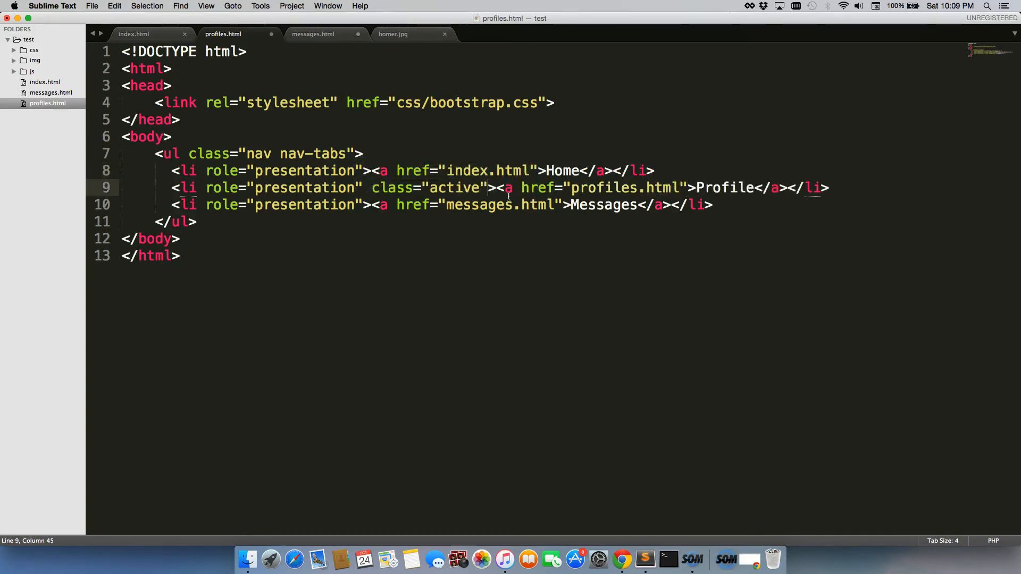
In messages.html, move class="active" from Home to the Messages item and save
click(312, 34)
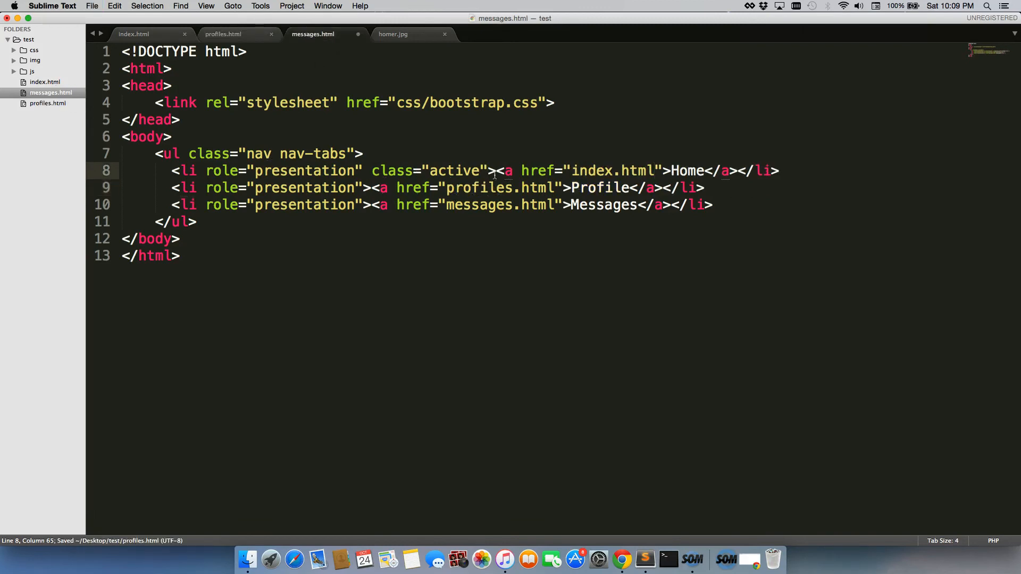
drag(366, 171, 487, 170)
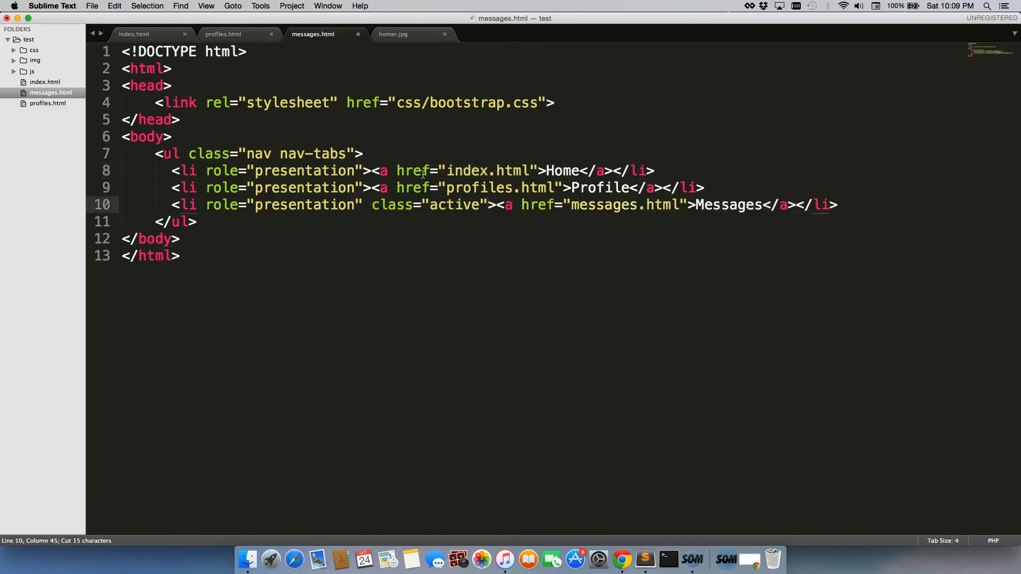
key(cmd+s)
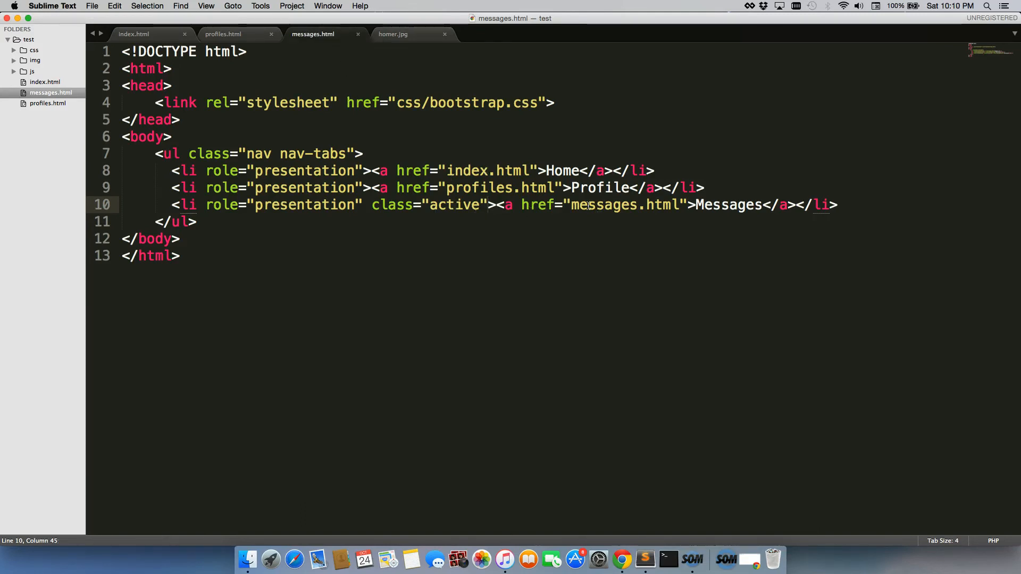
click(223, 34)
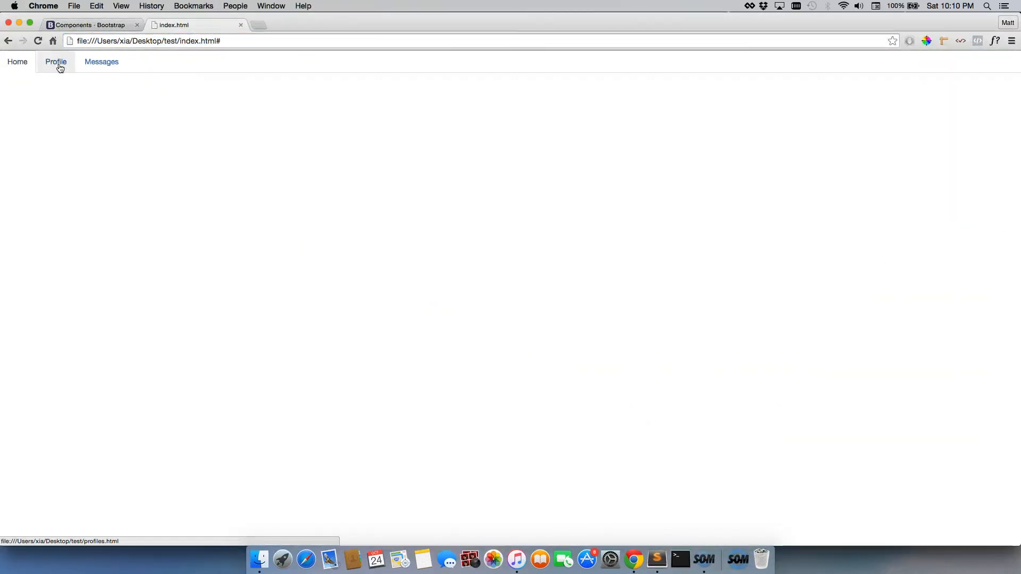
In Chrome, check that profiles.html, messages.html and index.html each highlight their own tab
click(56, 61)
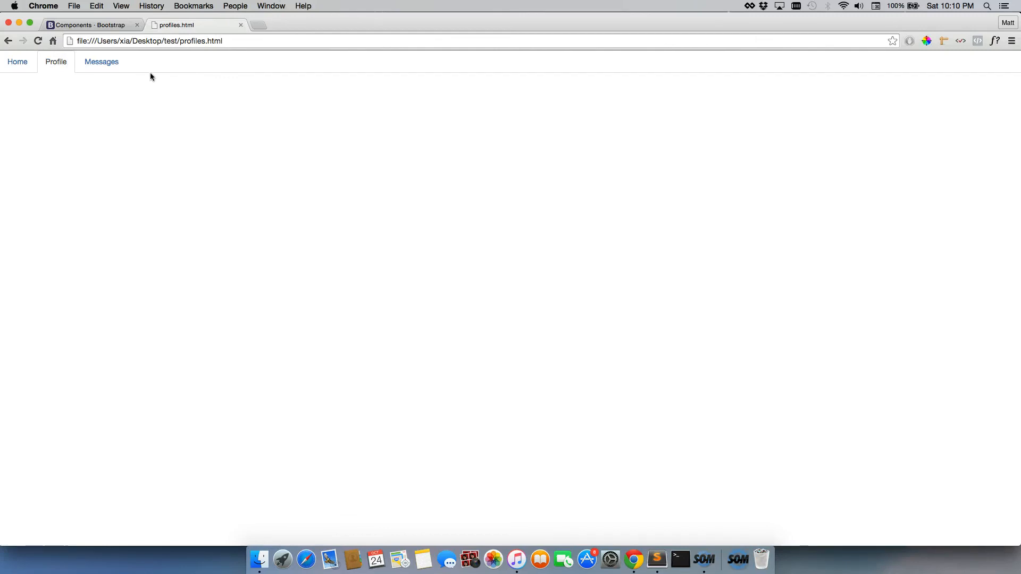
double_click(192, 41)
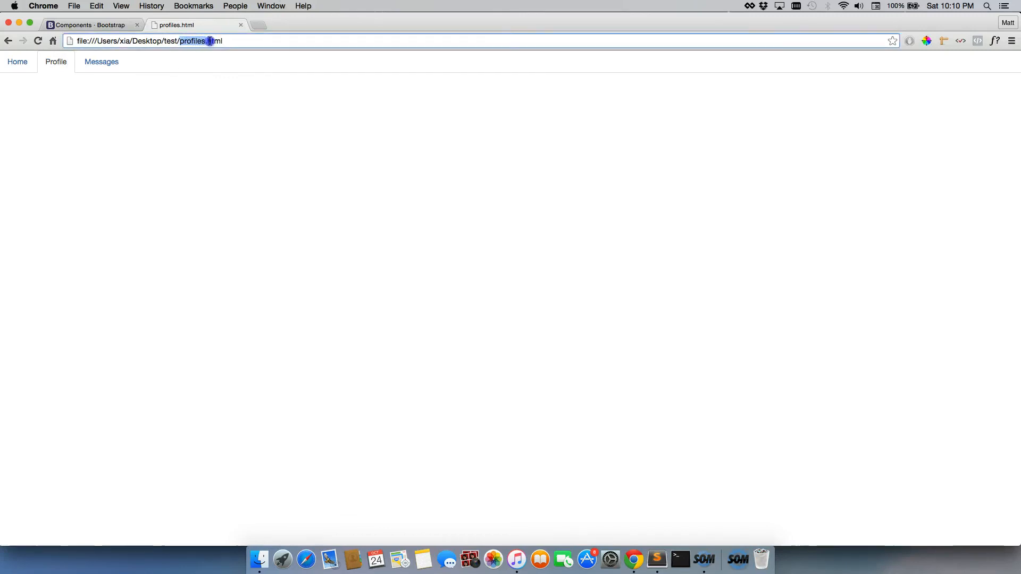
click(101, 62)
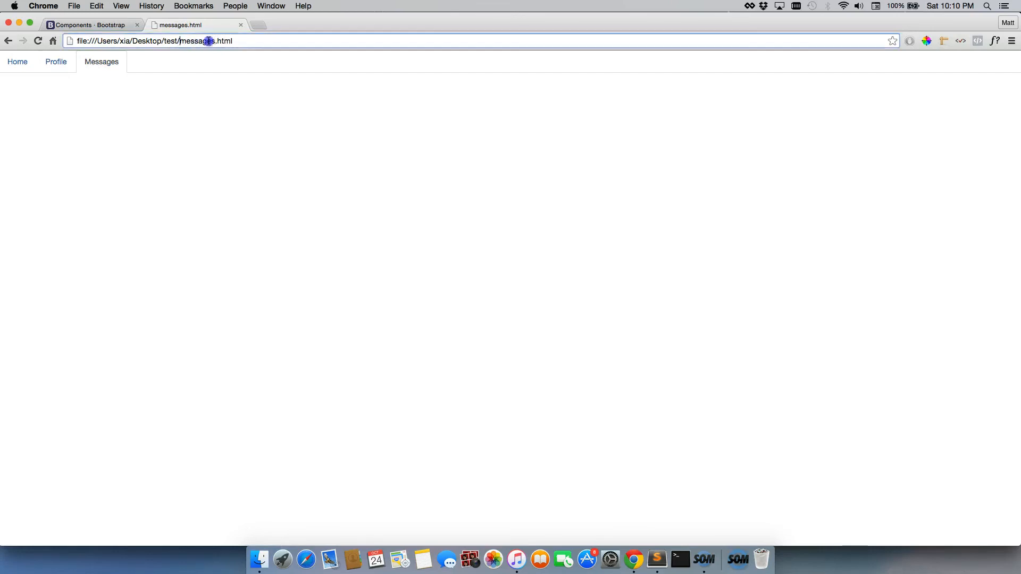
click(18, 61)
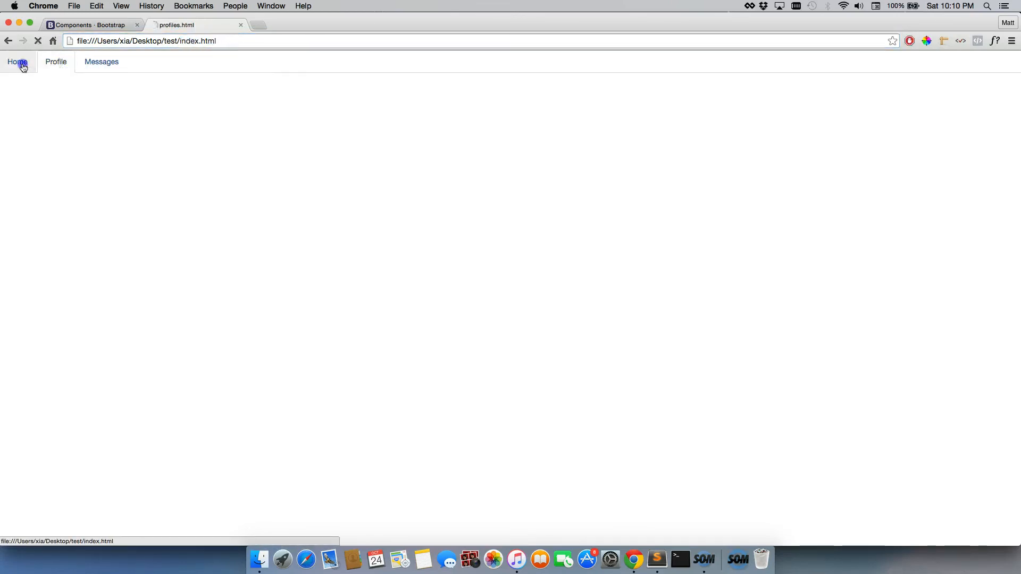